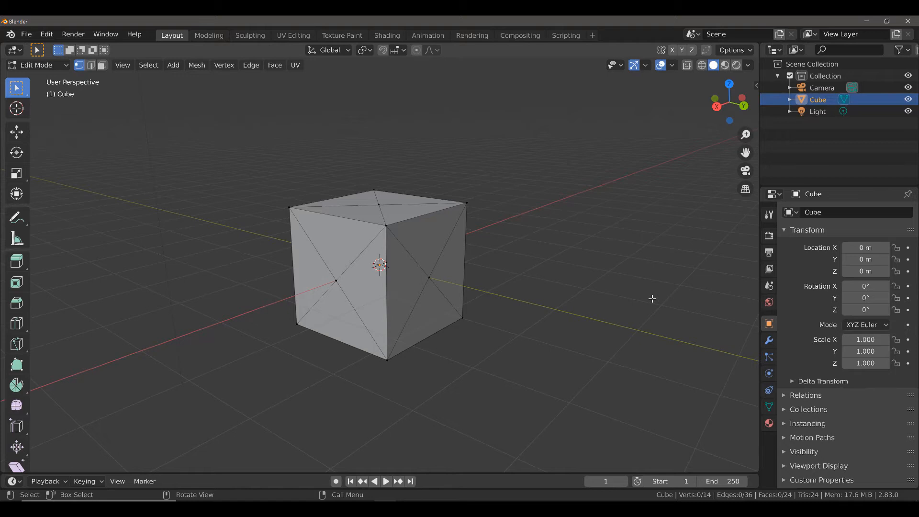
pyautogui.moveTo(317, 249)
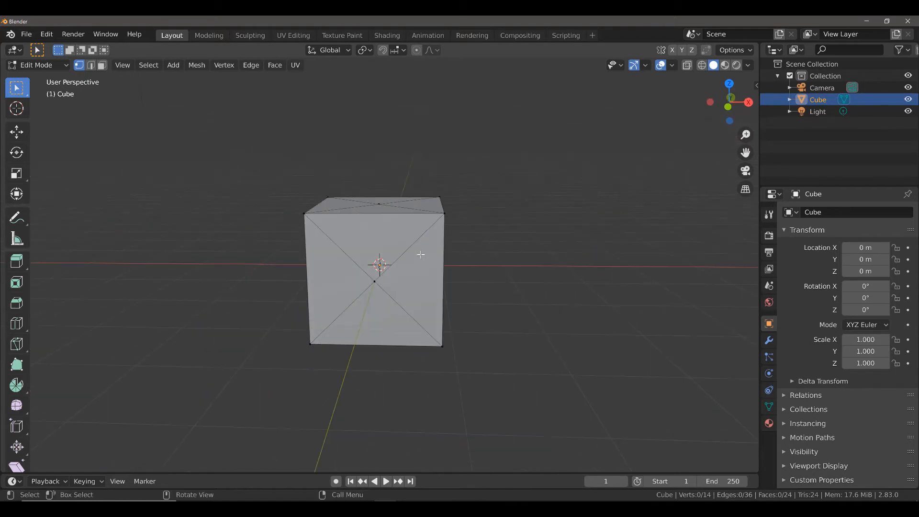
pyautogui.moveTo(418, 288)
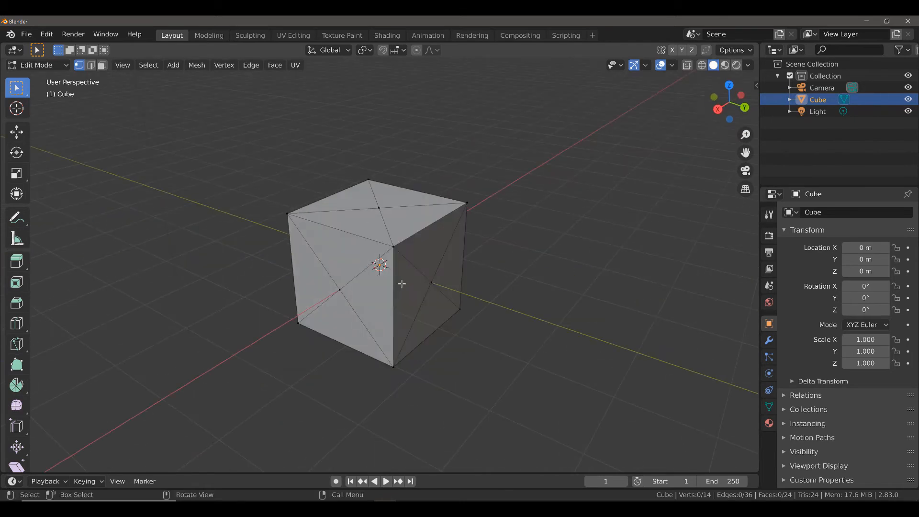
pyautogui.moveTo(433, 288)
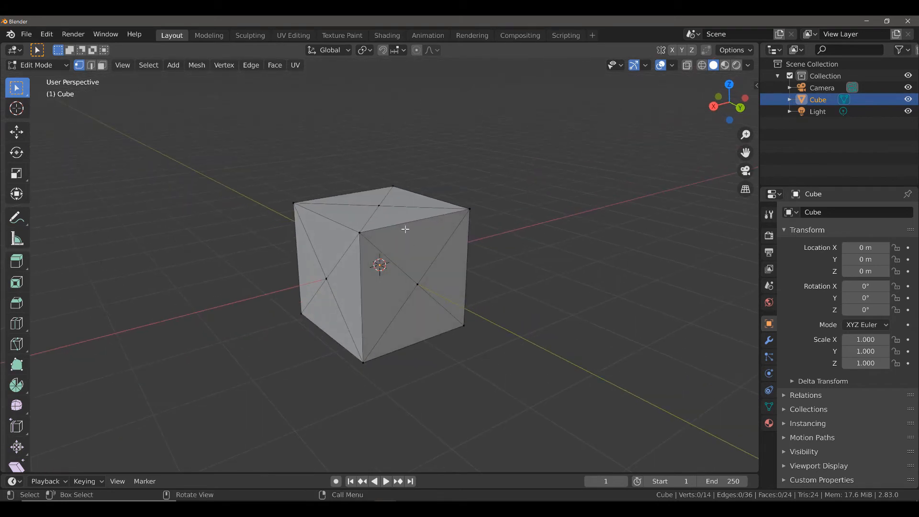
pyautogui.moveTo(378, 208)
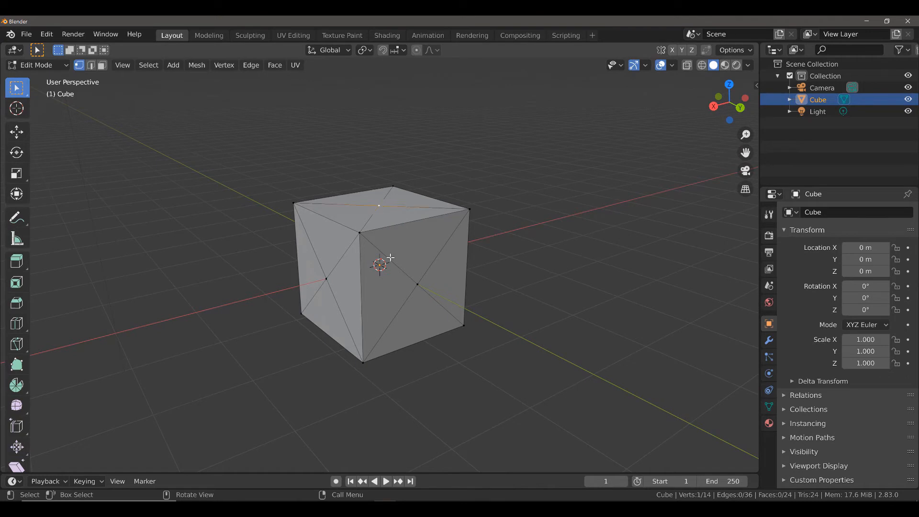
pyautogui.moveTo(155, 96)
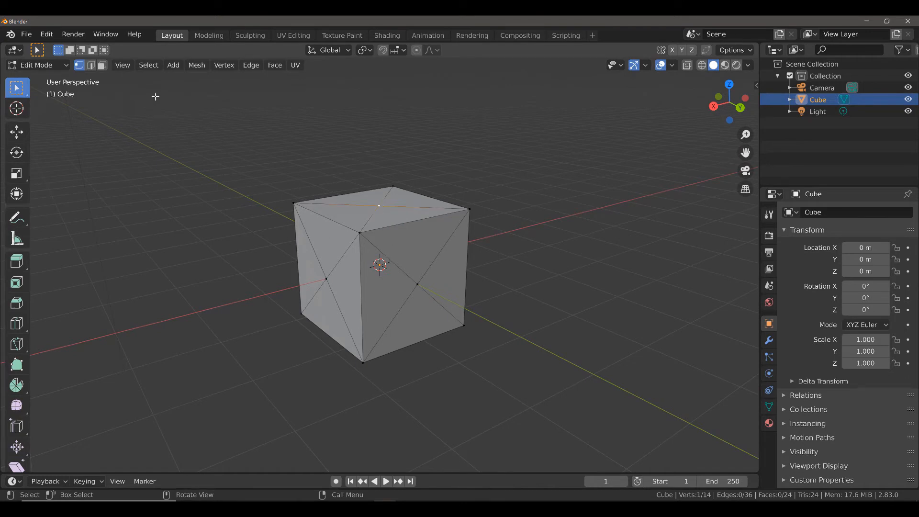
# Use Select Similar by amount of adjacent faces to grab all six face-centre vertices
pyautogui.click(149, 65)
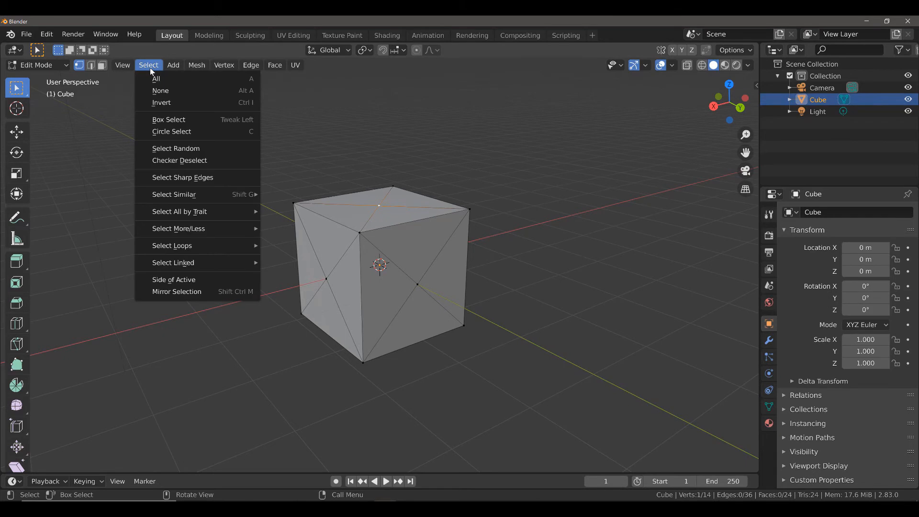
pyautogui.moveTo(174, 194)
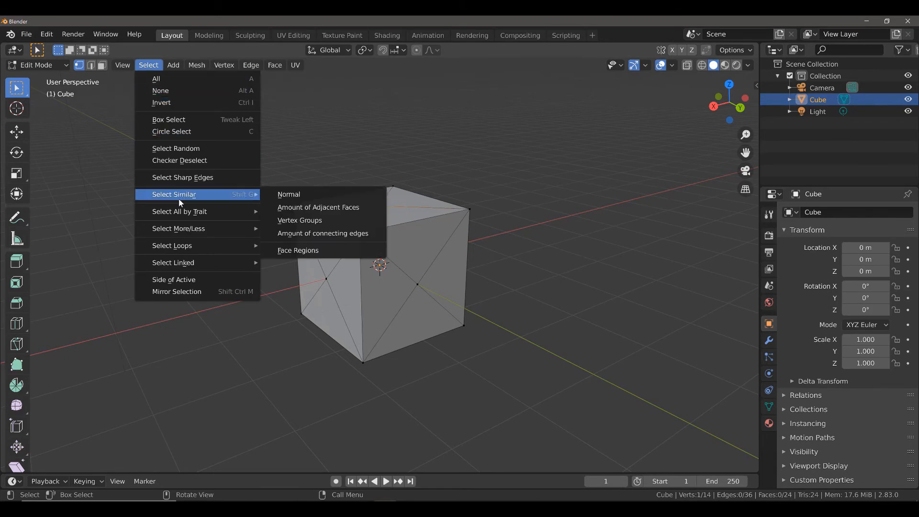
pyautogui.moveTo(318, 207)
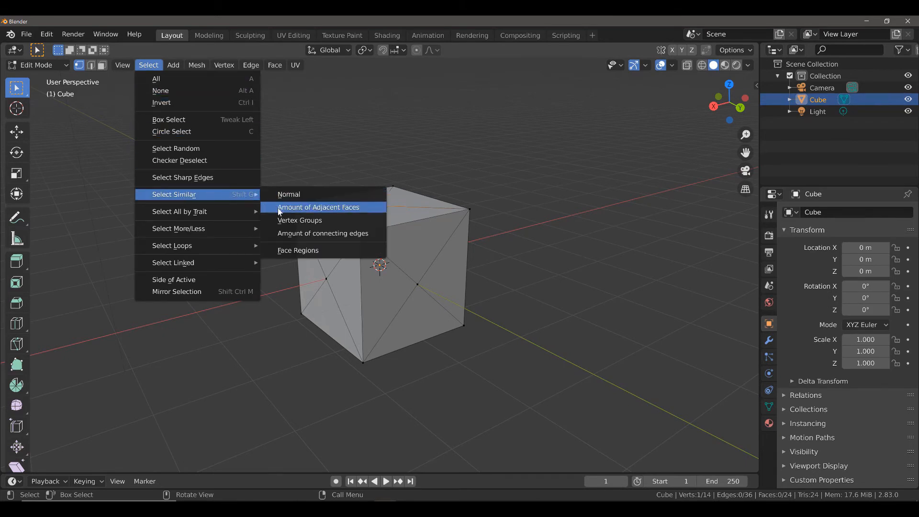
pyautogui.moveTo(317, 207)
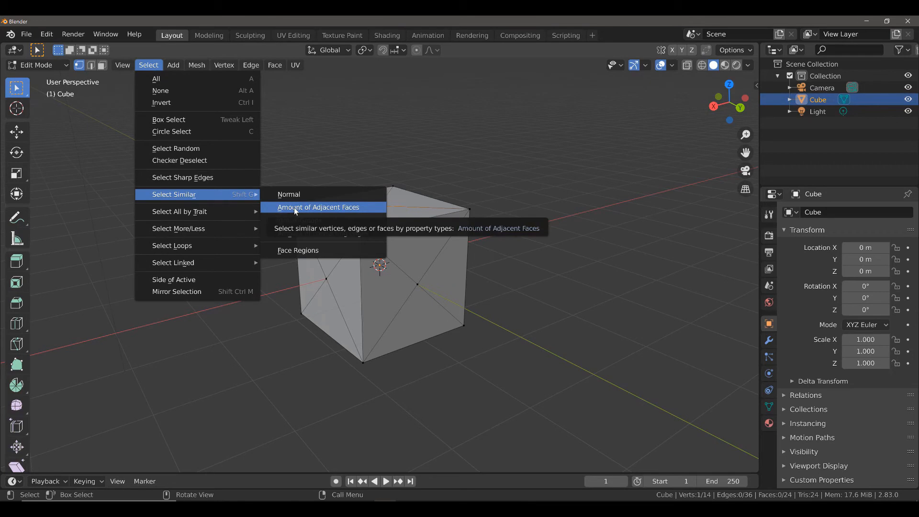
pyautogui.click(317, 206)
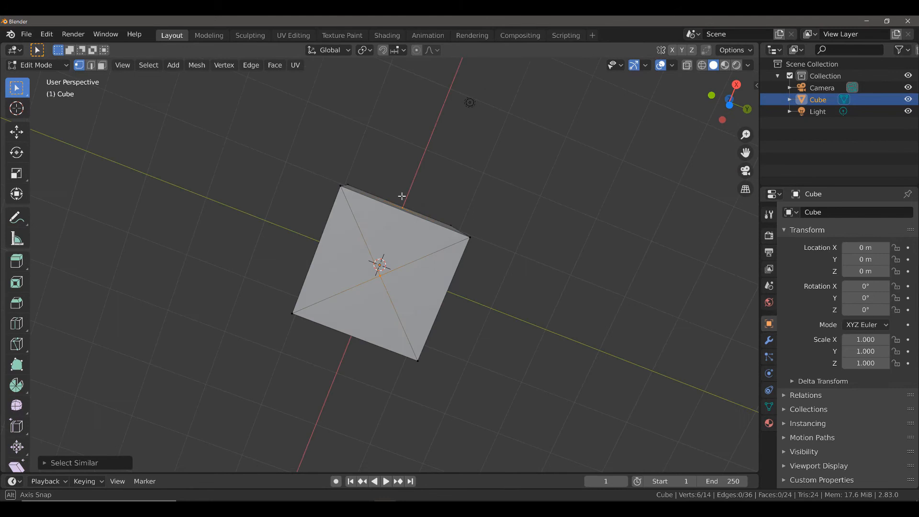
# Orbit around the cube, start a trial move of the six vertices, then cancel it
pyautogui.moveTo(401, 194); pyautogui.dragTo(474, 275)
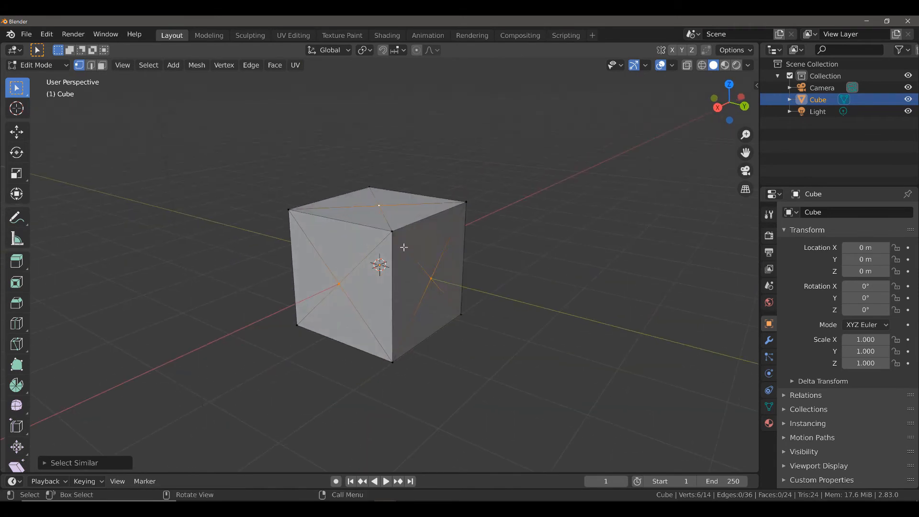
pyautogui.moveTo(378, 264)
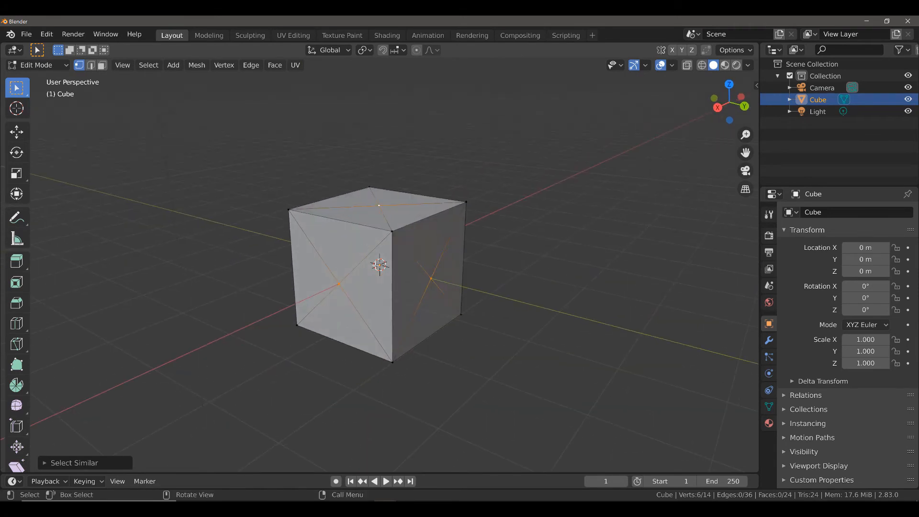
pyautogui.moveTo(437, 275)
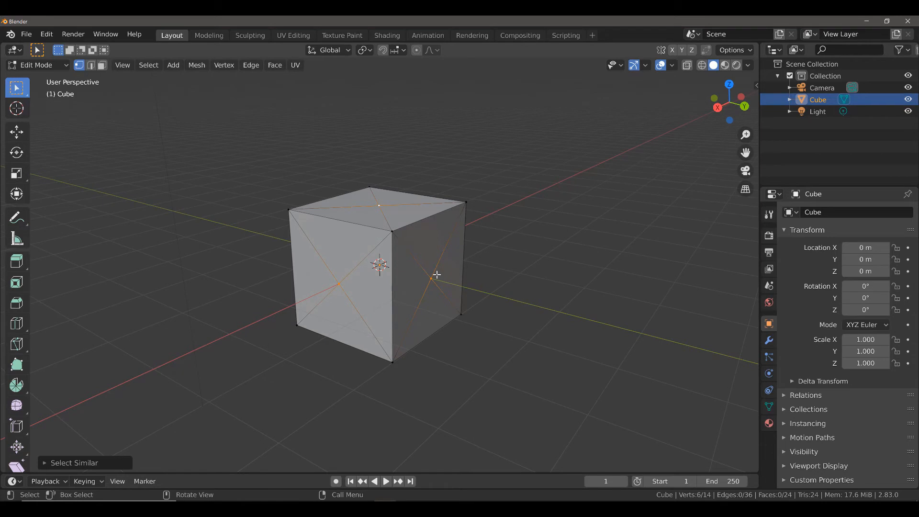
pyautogui.moveTo(377, 187)
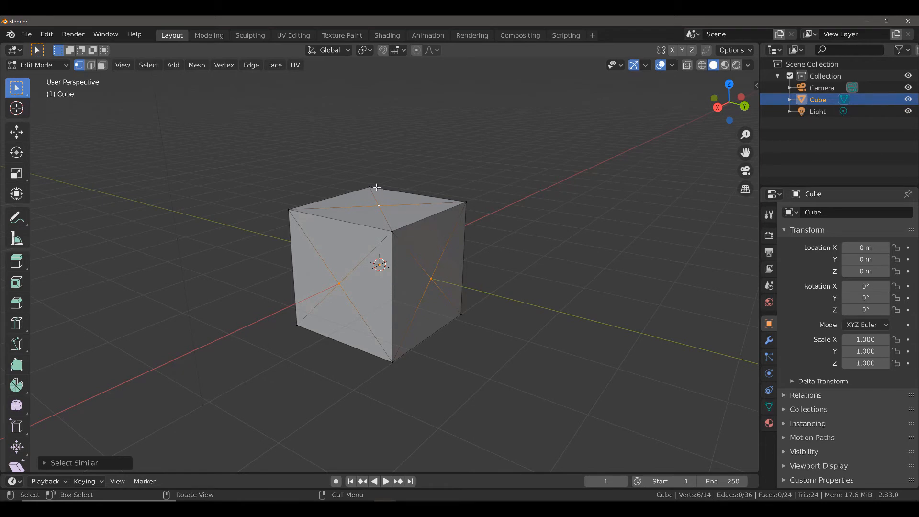
pyautogui.moveTo(370, 183)
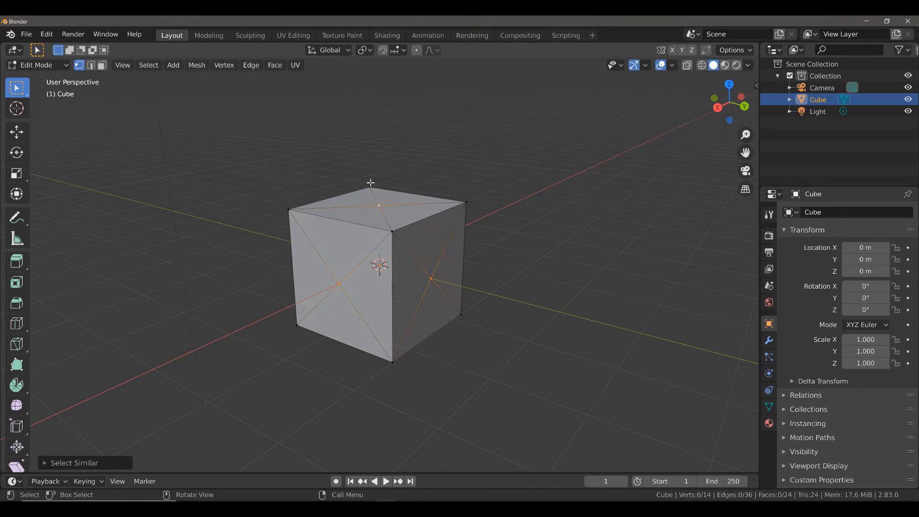
pyautogui.moveTo(364, 183)
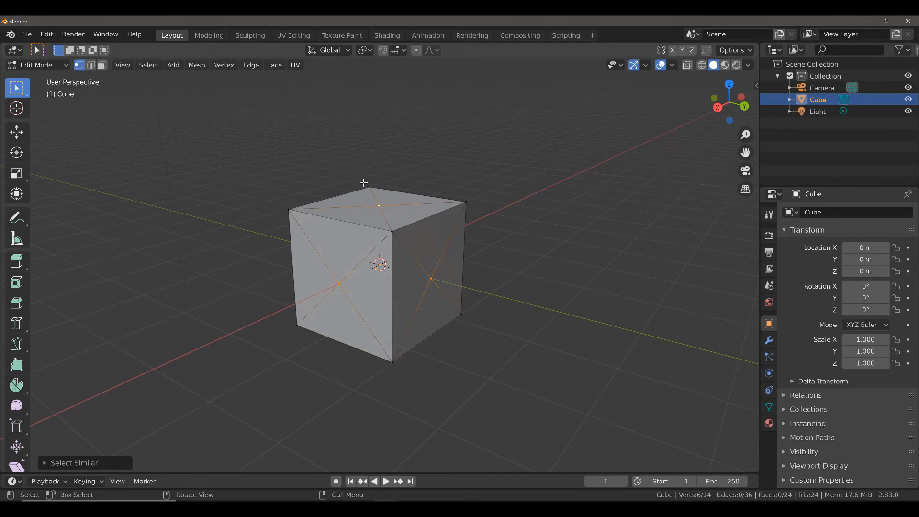
pyautogui.press('g')
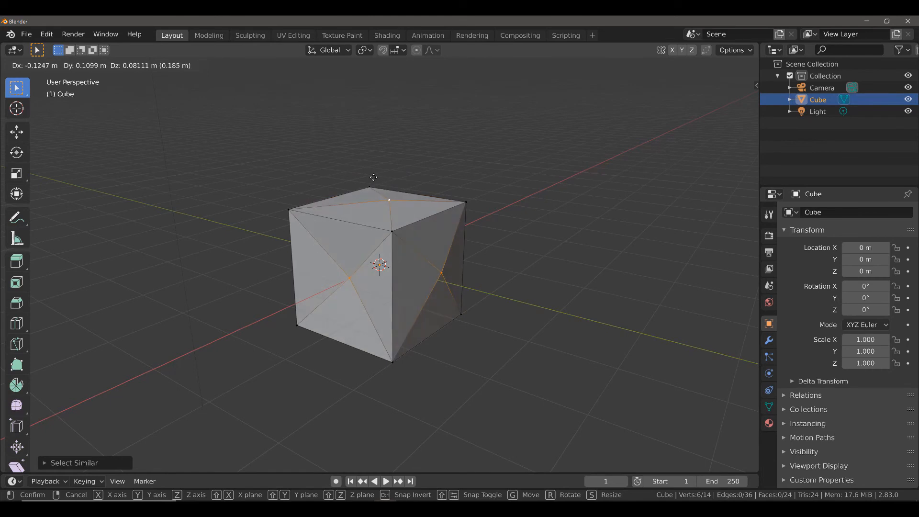
pyautogui.press('z')
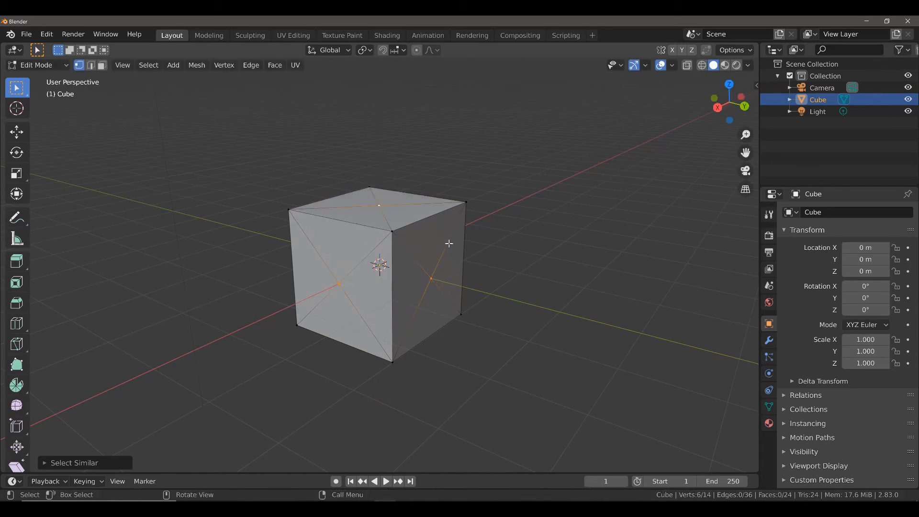
pyautogui.moveTo(356, 287)
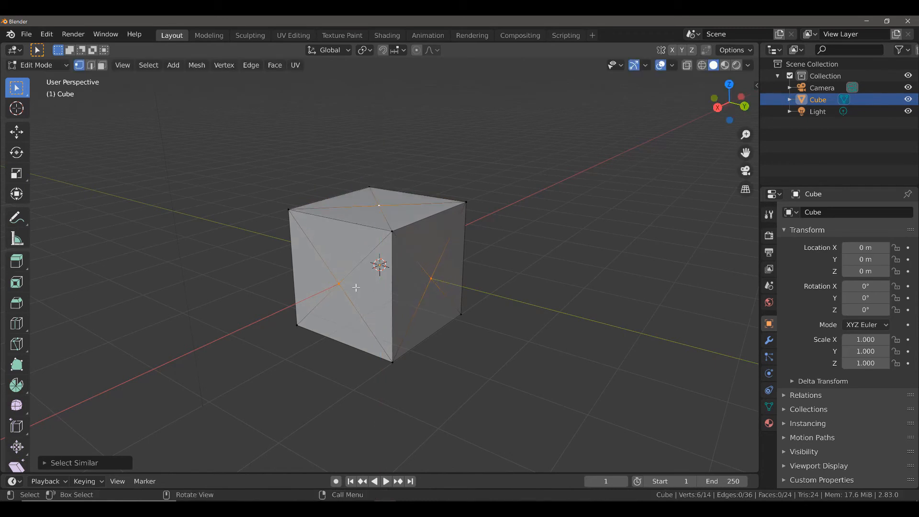
pyautogui.moveTo(325, 290)
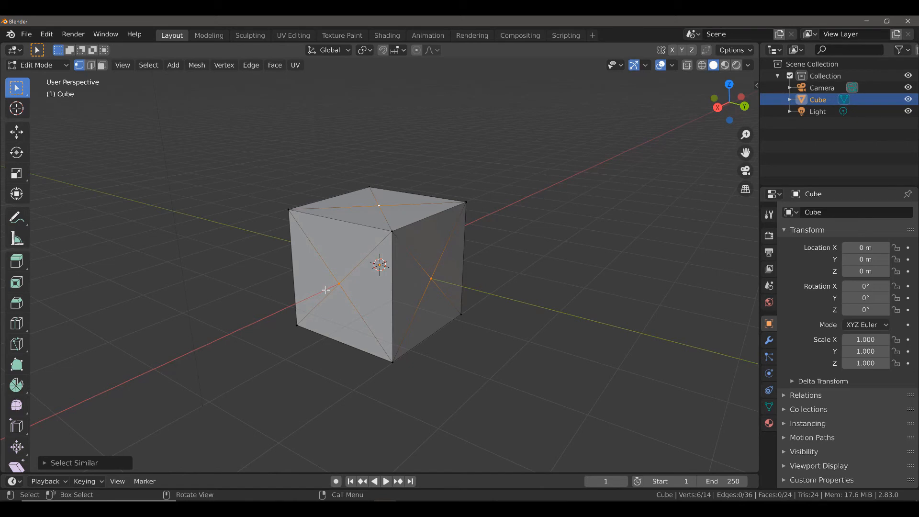
pyautogui.moveTo(336, 267)
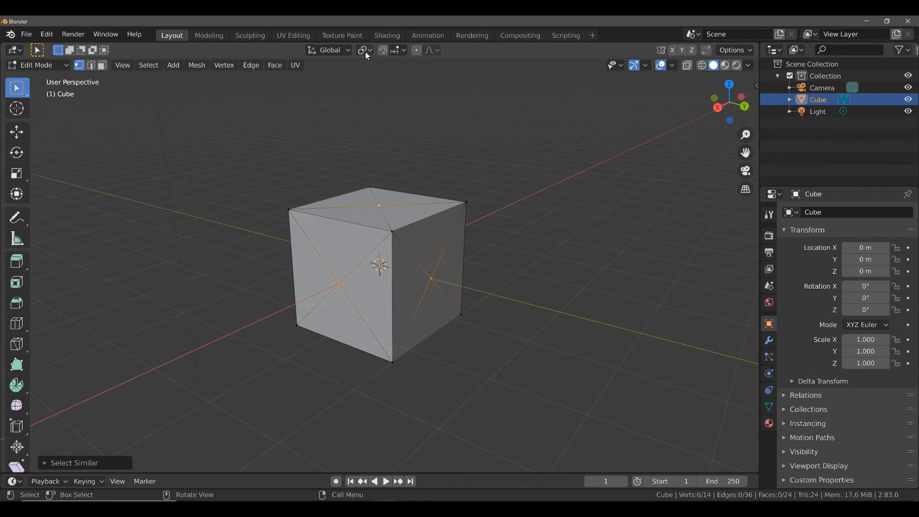
pyautogui.click(363, 50)
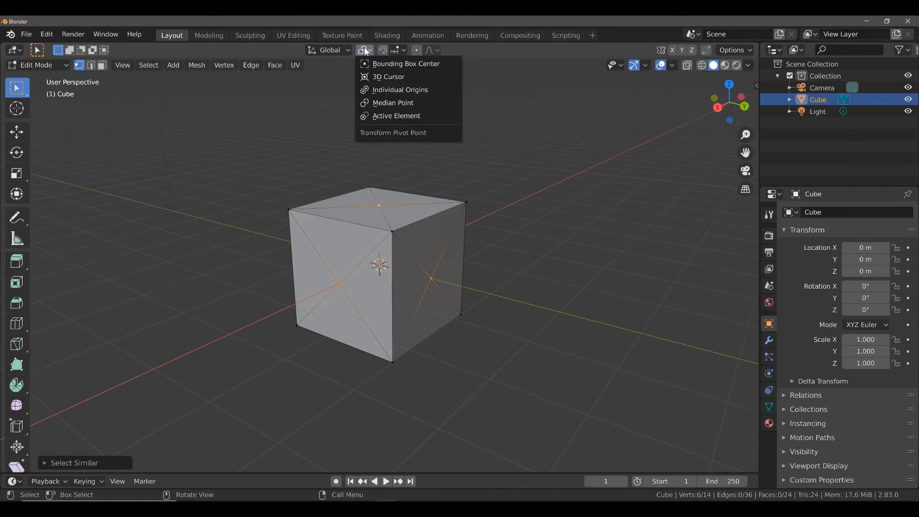
pyautogui.moveTo(392, 102)
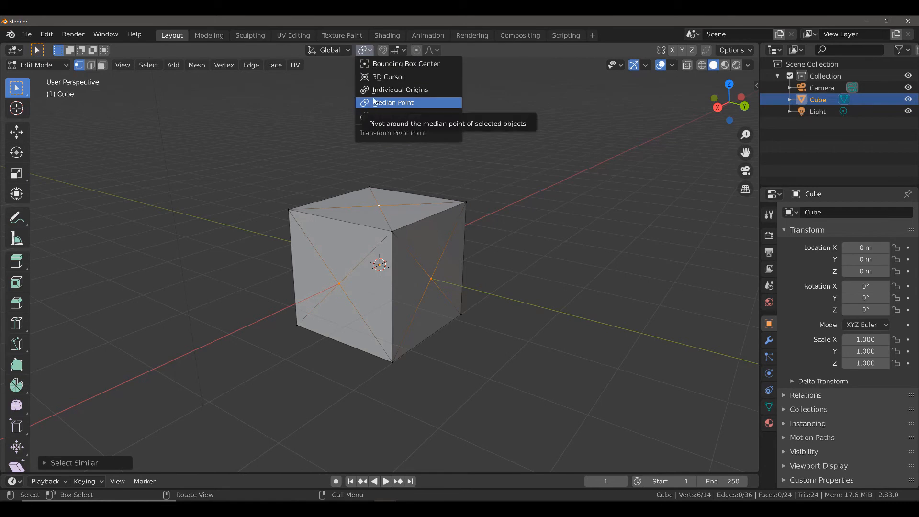
pyautogui.moveTo(400, 90)
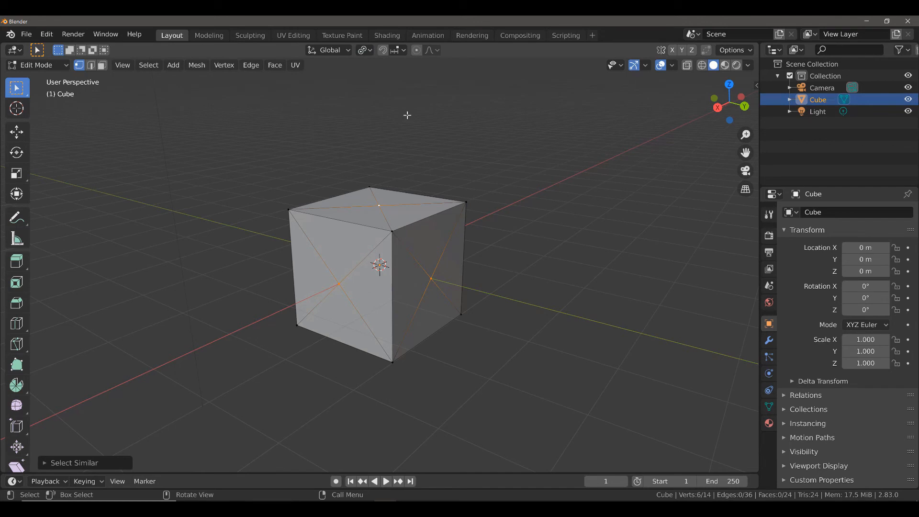
pyautogui.press('g')
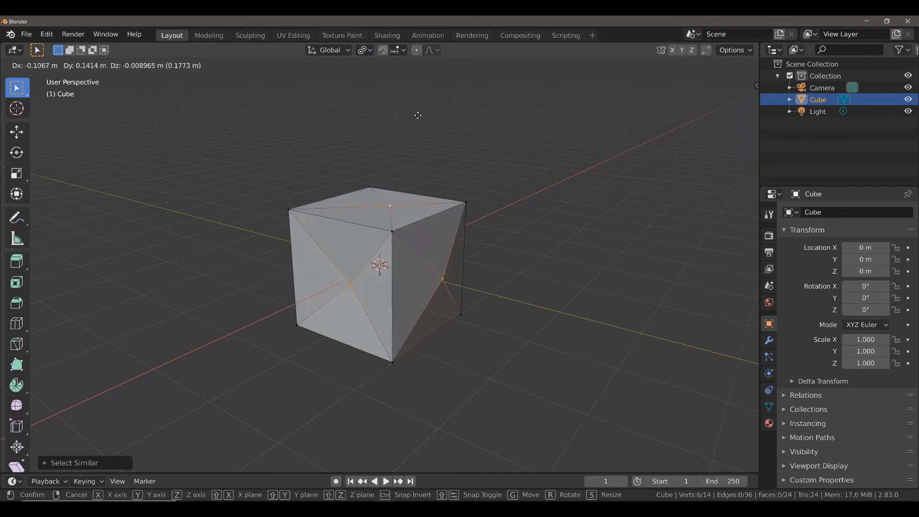
pyautogui.press('z')
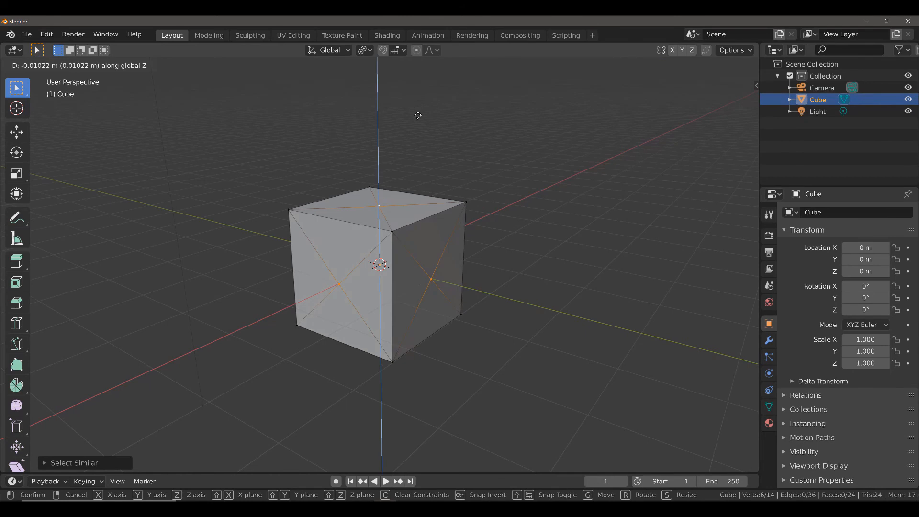
pyautogui.moveTo(410, 153)
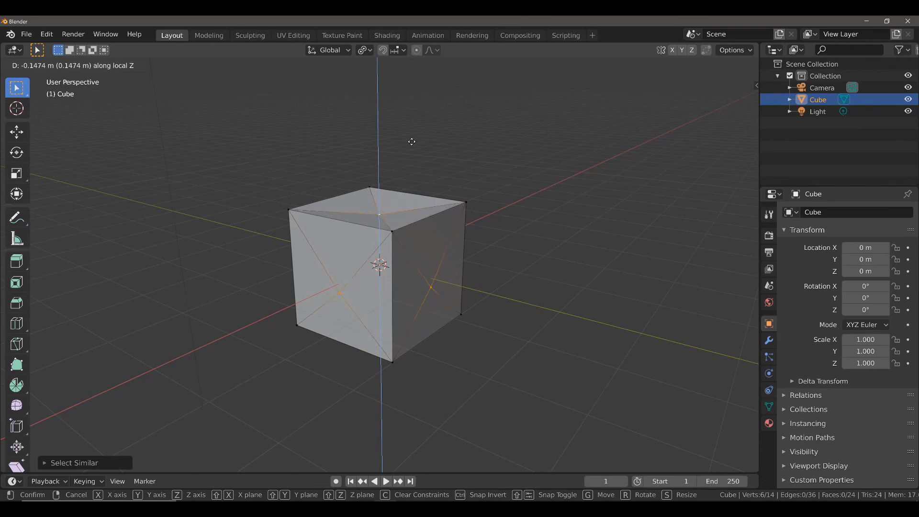
pyautogui.moveTo(429, 118)
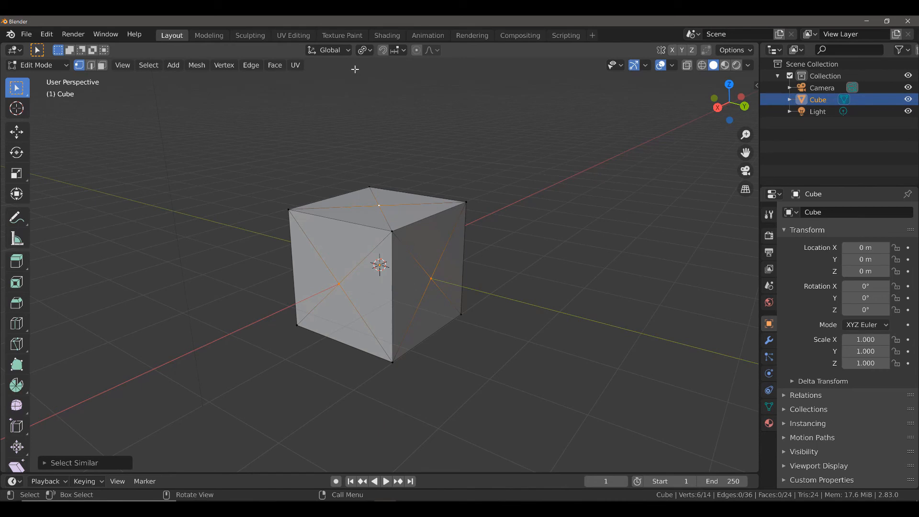
pyautogui.moveTo(331, 50)
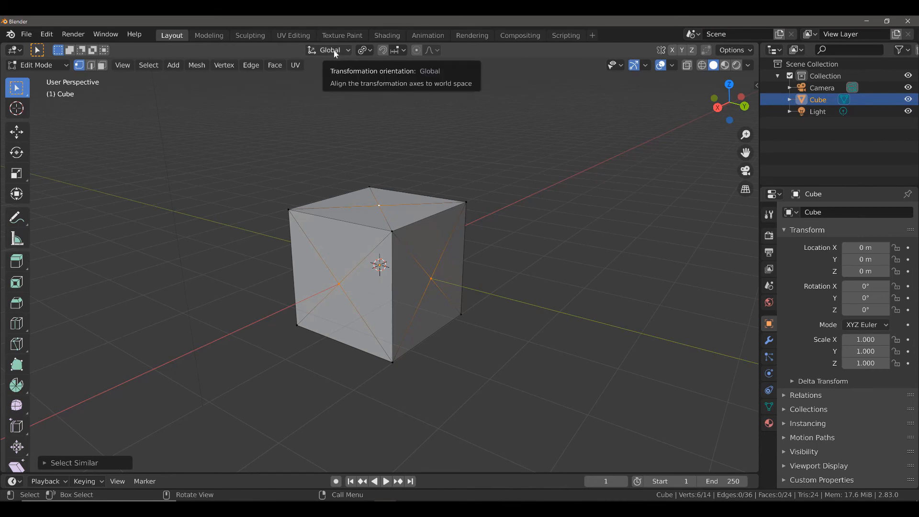
# Set transform orientation to Normal and pivot point to Individual Origins
pyautogui.click(330, 50)
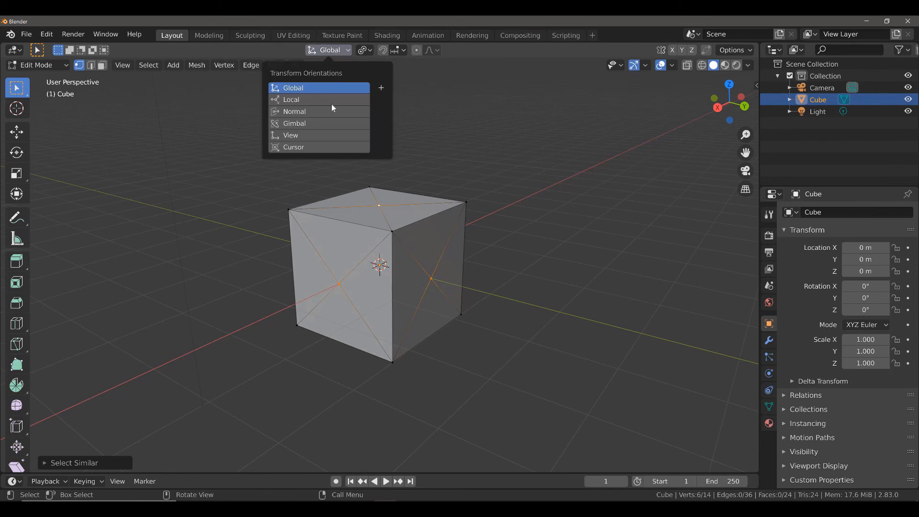
pyautogui.moveTo(303, 113)
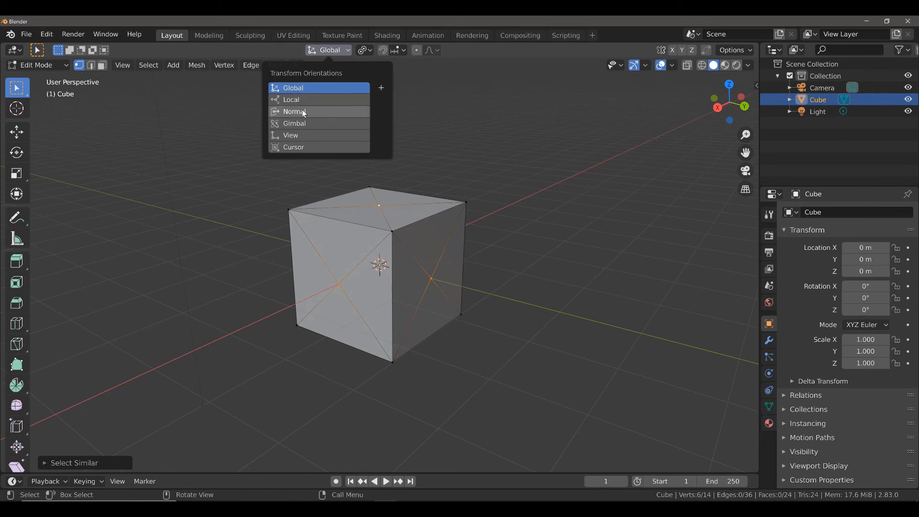
pyautogui.click(294, 111)
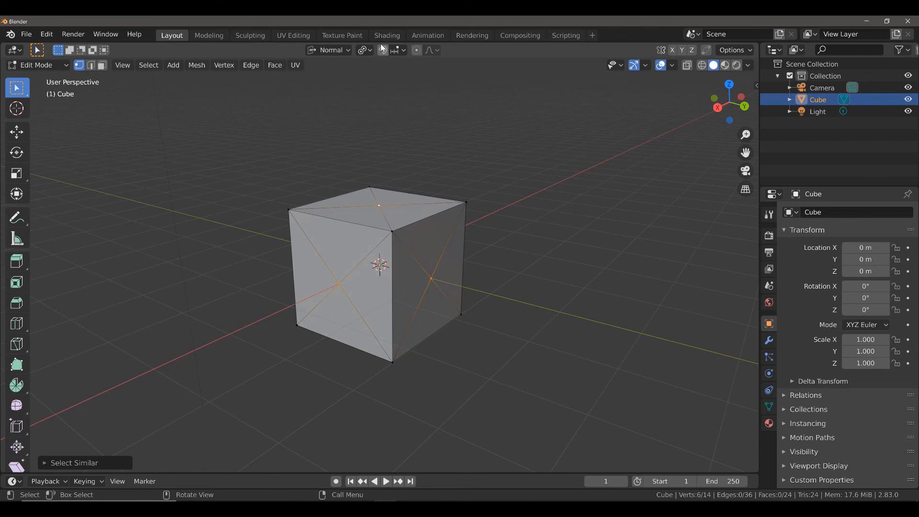
pyautogui.click(362, 50)
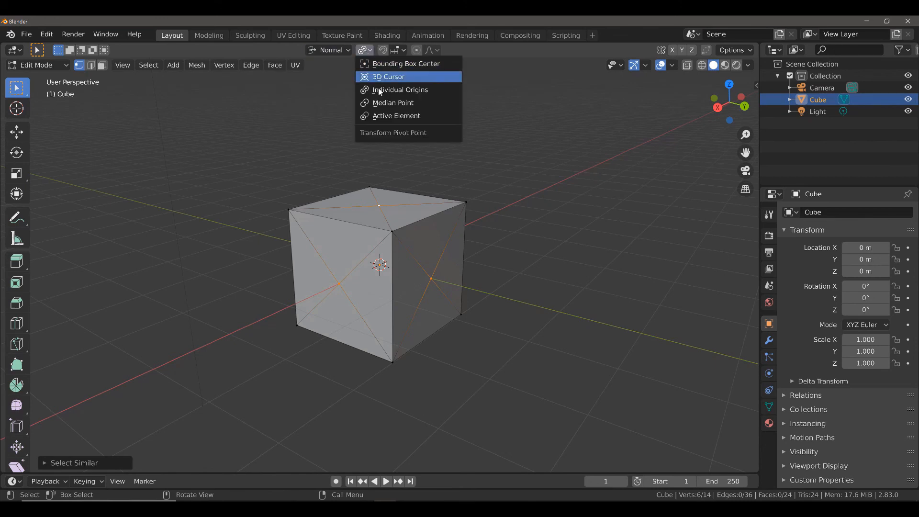
pyautogui.moveTo(400, 90)
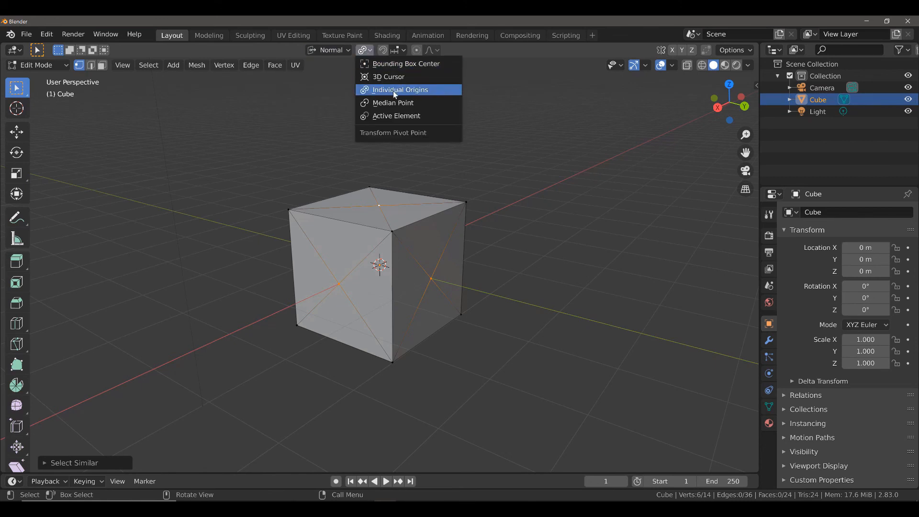
pyautogui.click(401, 90)
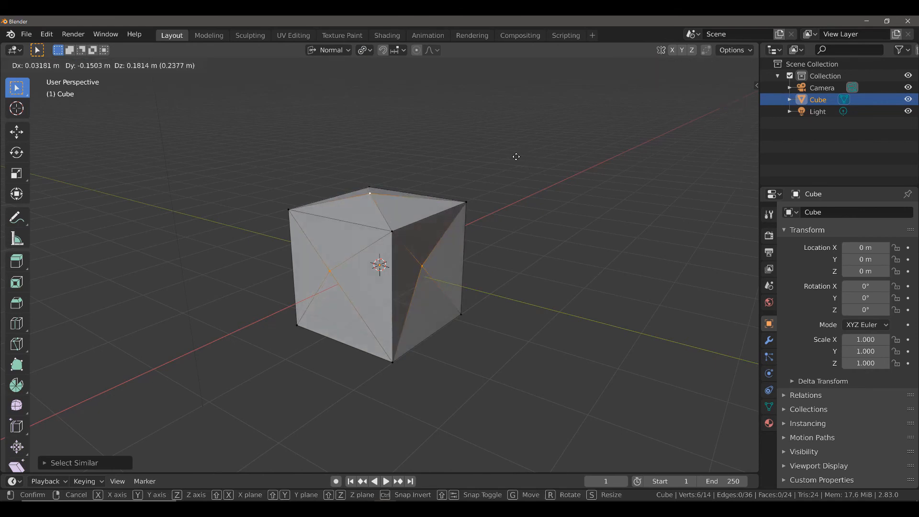
# Constrain the move to each face's normal Z so every vertex slides straight outward
pyautogui.press('z')
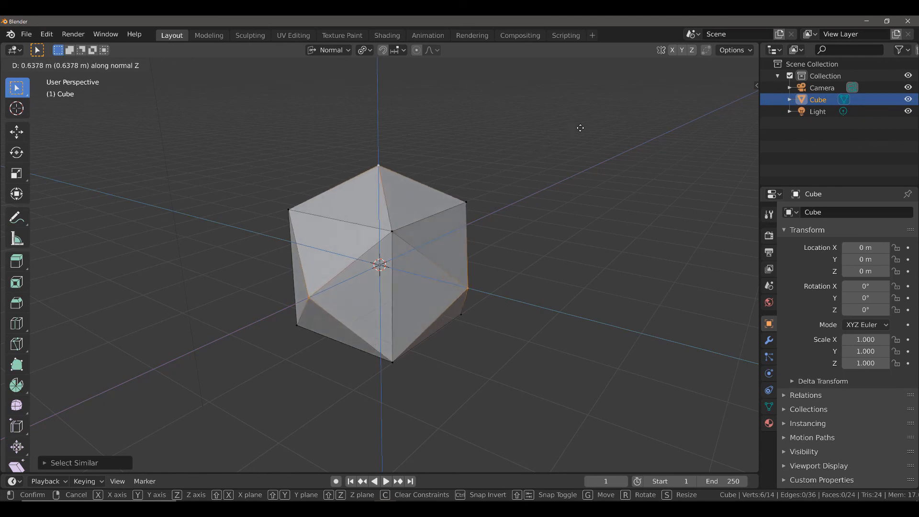
pyautogui.moveTo(547, 142)
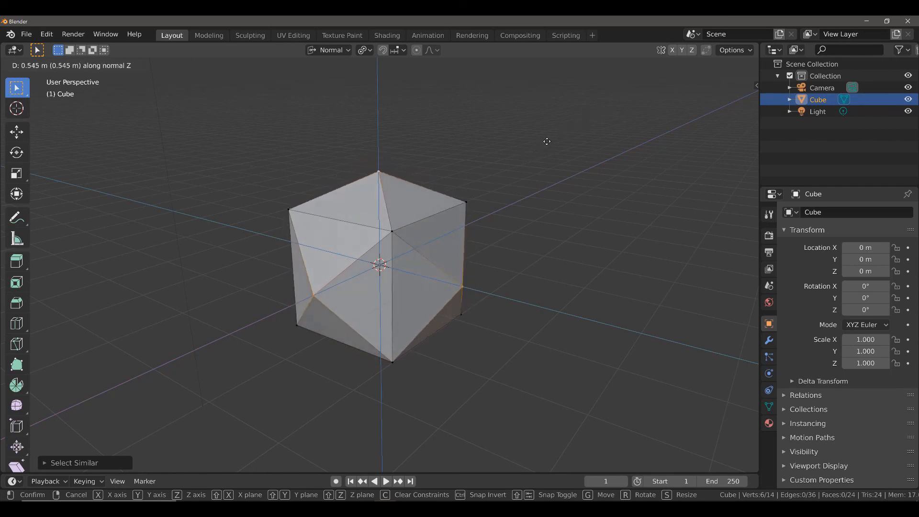
pyautogui.moveTo(564, 127)
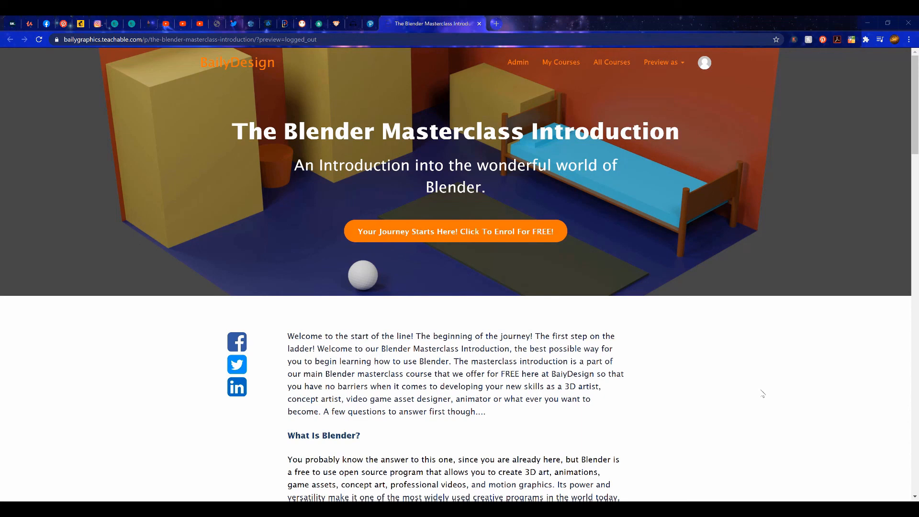
# Scroll down through the Blender Masterclass Introduction course description
pyautogui.scroll(-3)
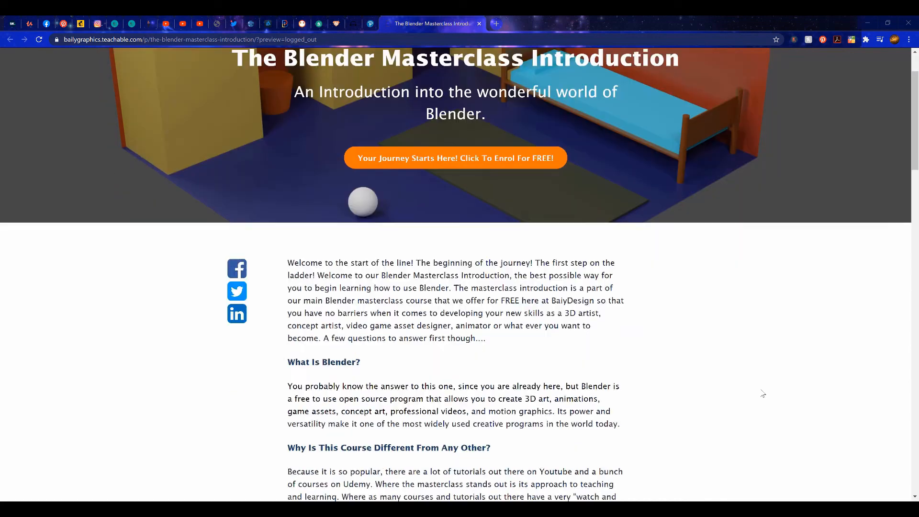
pyautogui.scroll(-3)
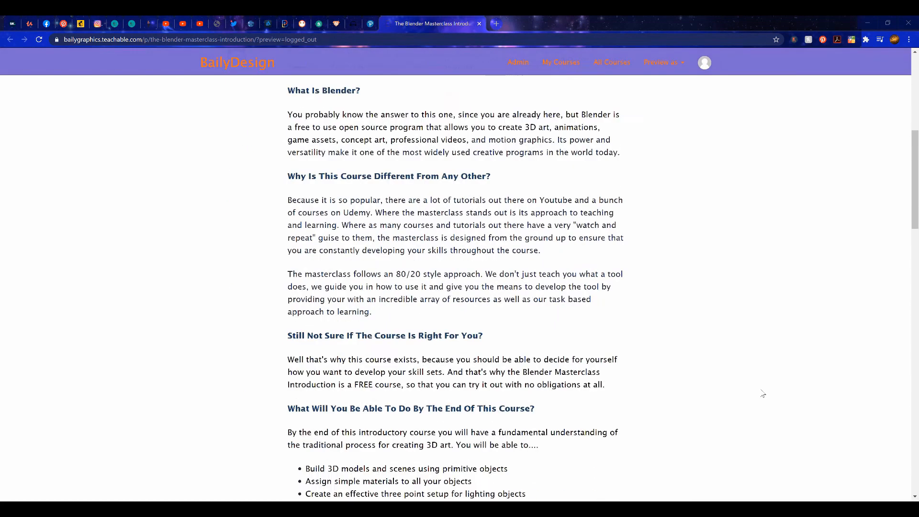